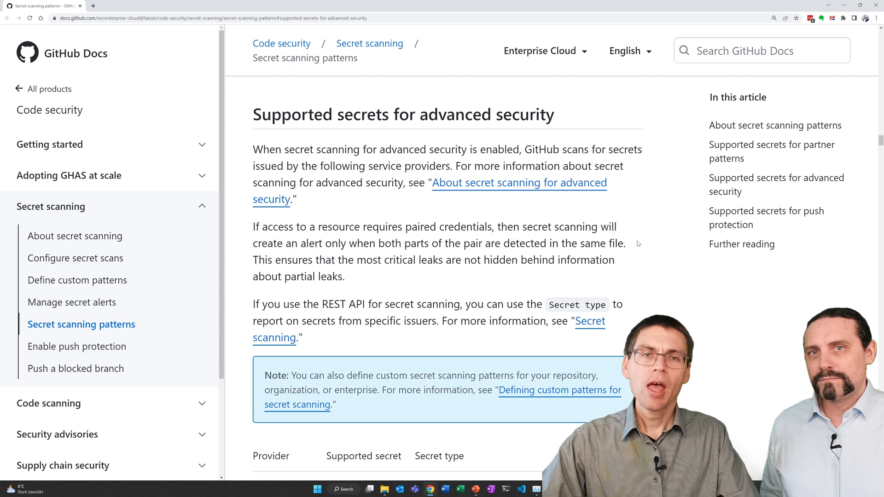
Go to DevSecOpsDemo's Settings and choose 'Code security and analysis' under Security
scroll("down", 3)
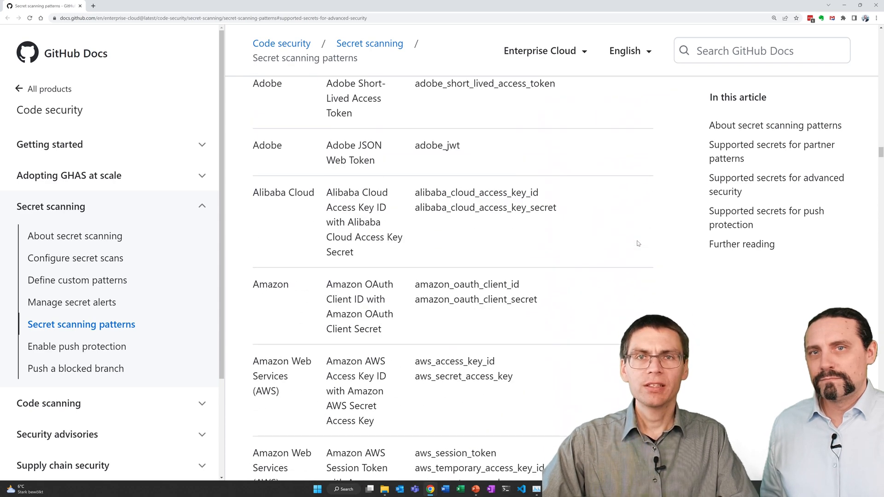
scroll("down", 3)
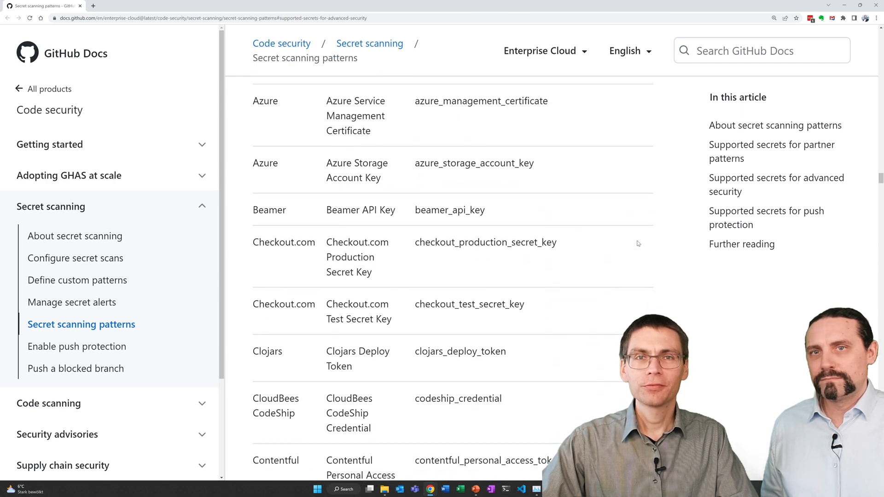
scroll("down", 3)
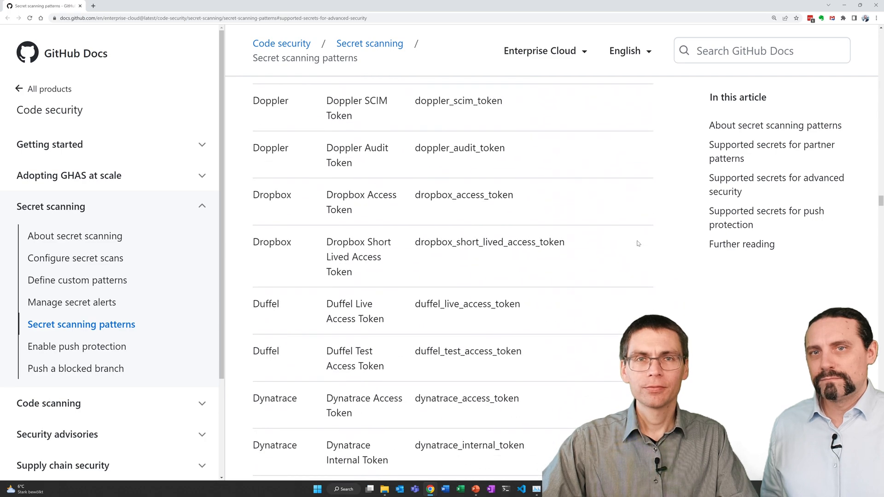
scroll("down", 3)
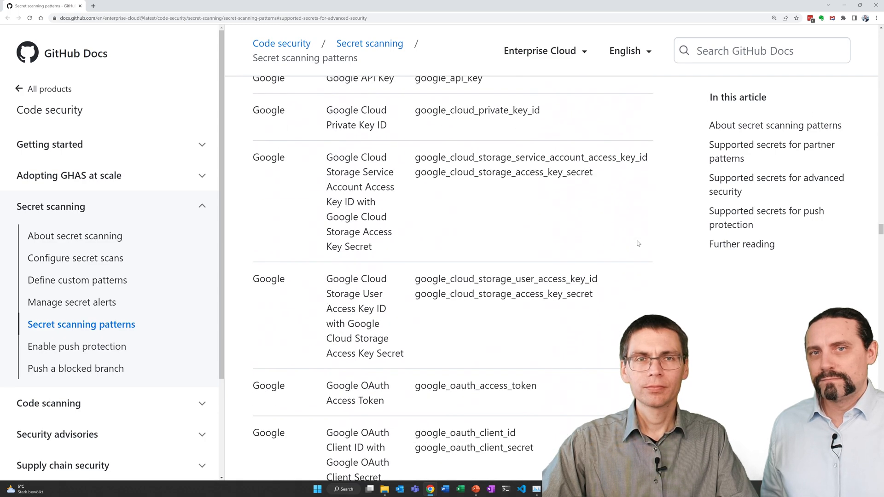
scroll("down", 3)
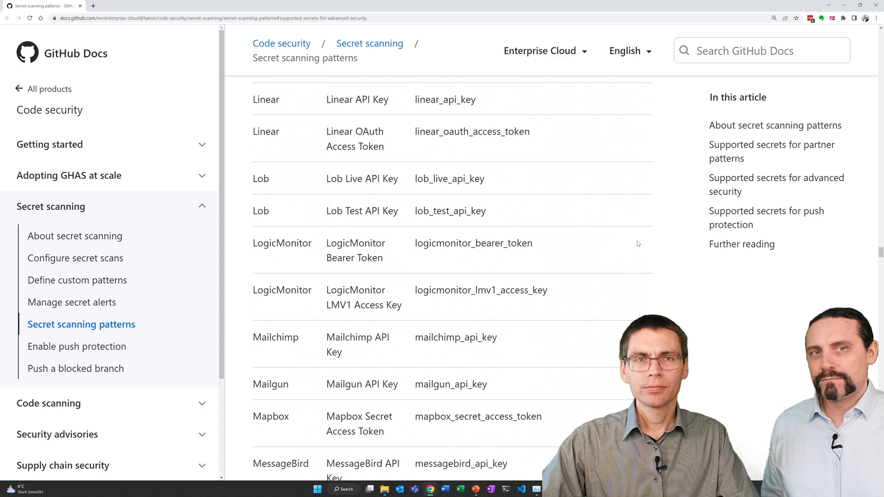
scroll("down", 3)
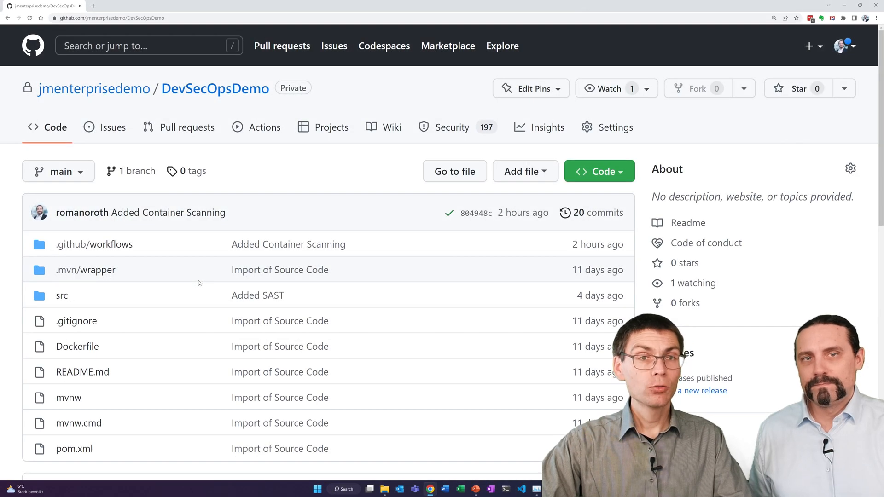
mouse_move(559, 181)
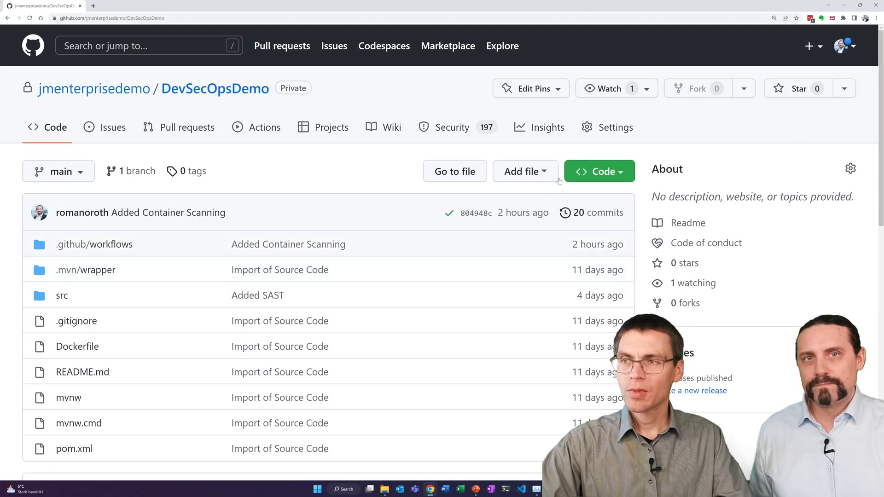
mouse_move(615, 127)
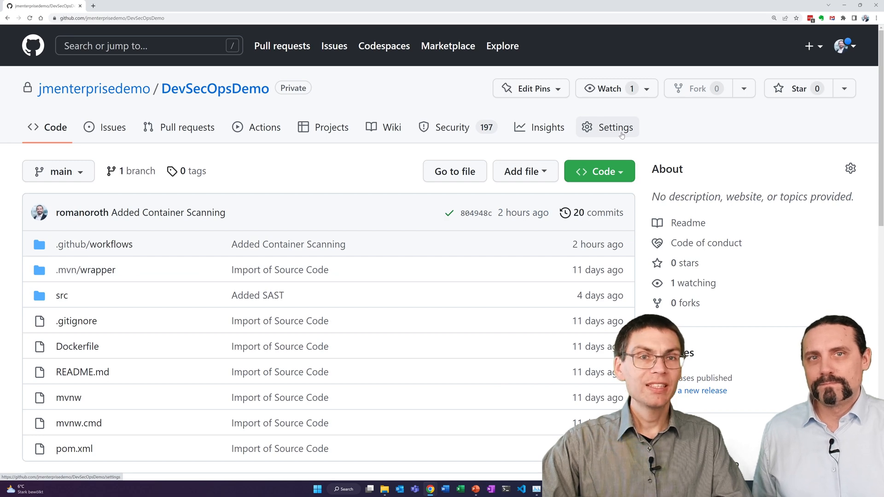
left_click(615, 127)
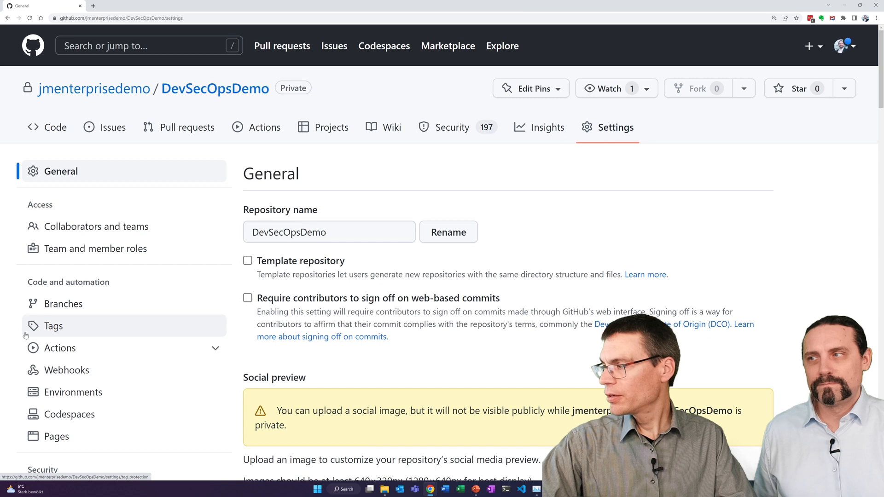
scroll("down", 3)
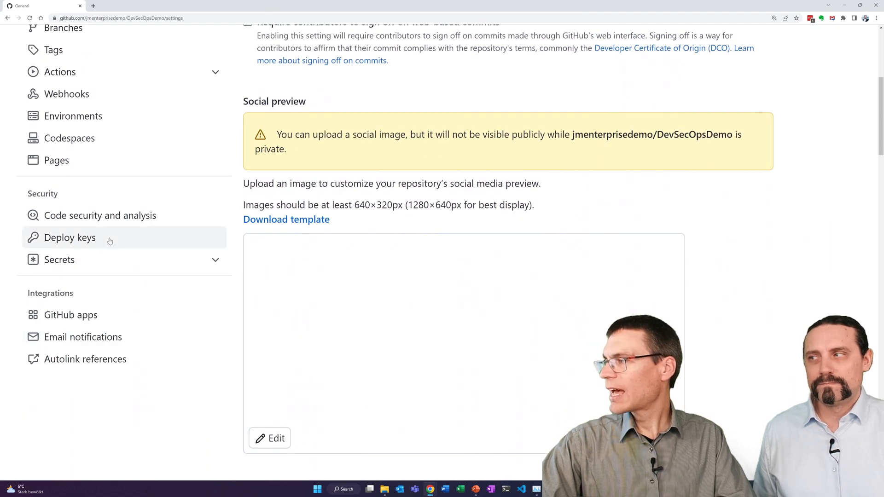
mouse_move(100, 215)
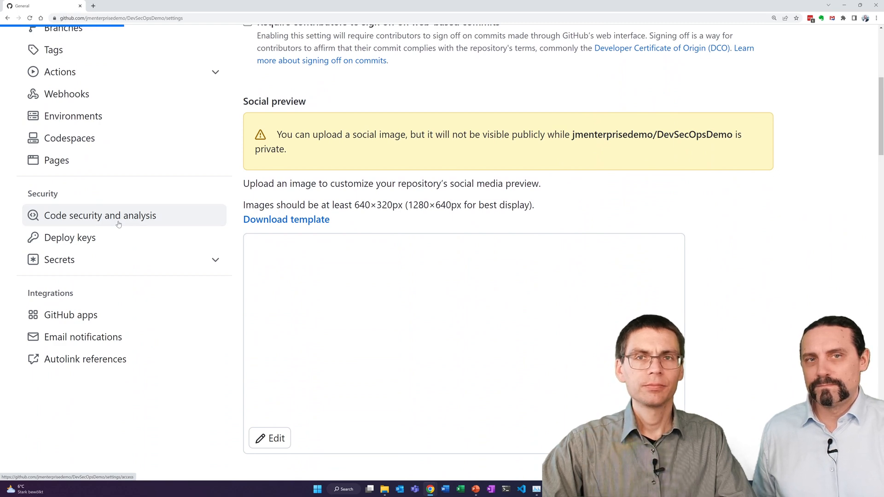
left_click(100, 215)
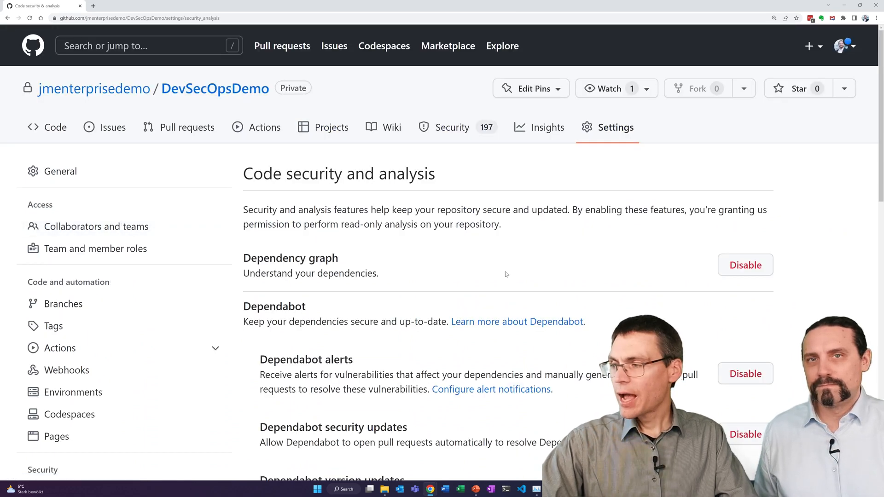
Enable secret scanning, then scroll down to the Push protection and Custom patterns options
scroll("down", 3)
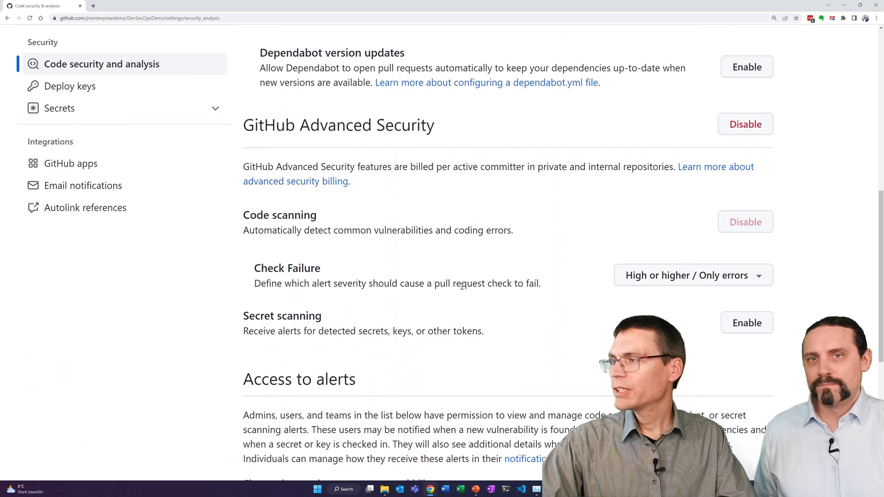
scroll("down", 3)
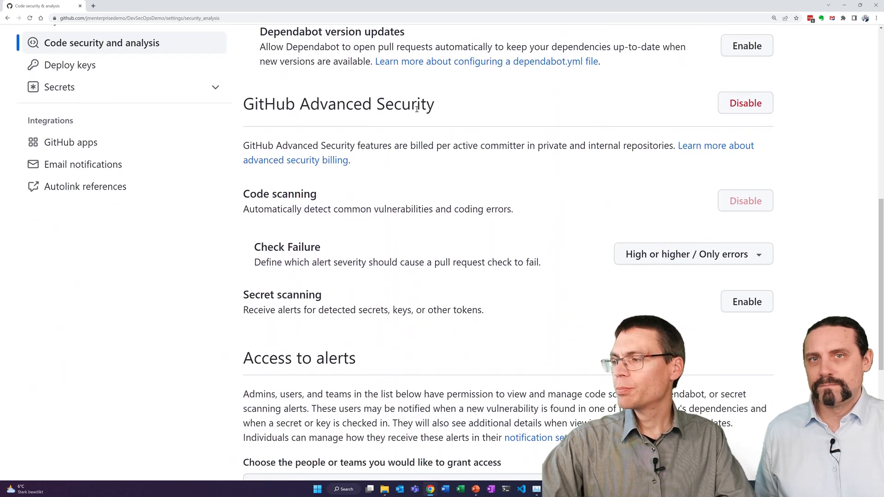
scroll("down", 3)
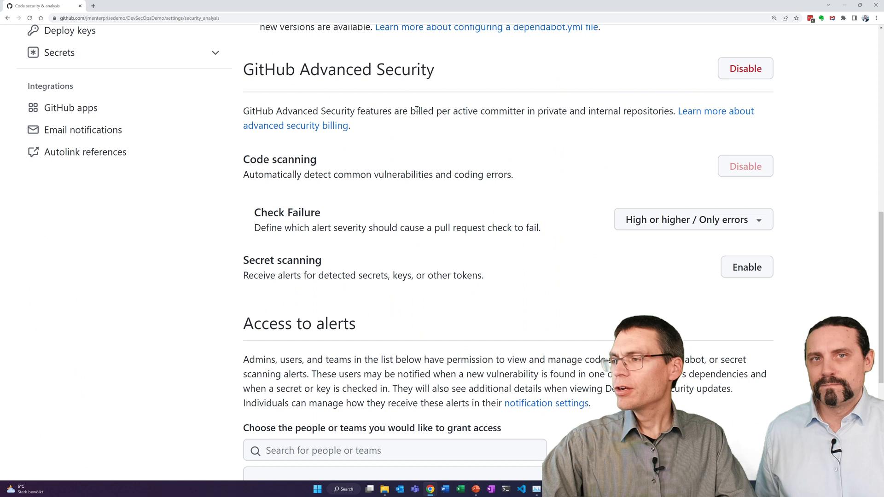
scroll("down", 3)
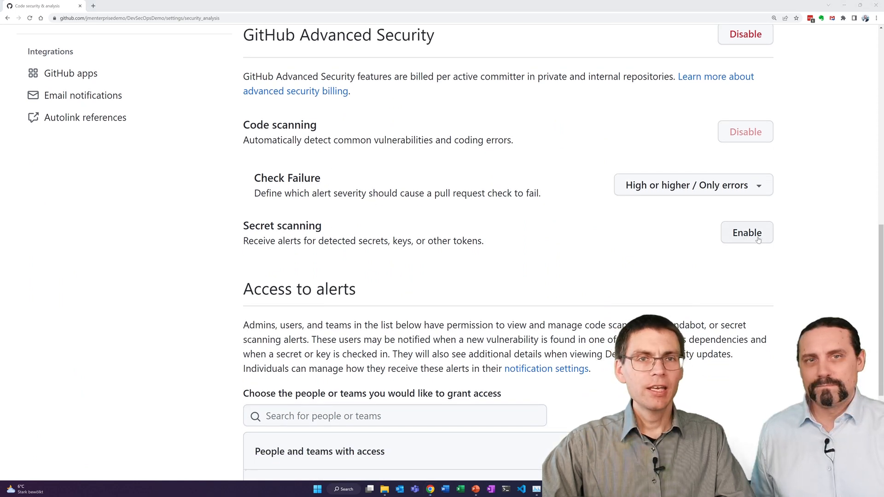
left_click(746, 234)
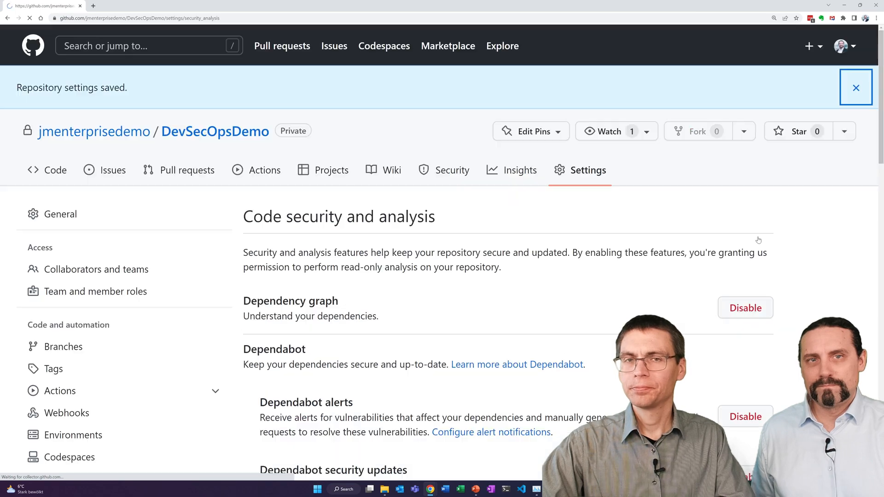
scroll("down", 3)
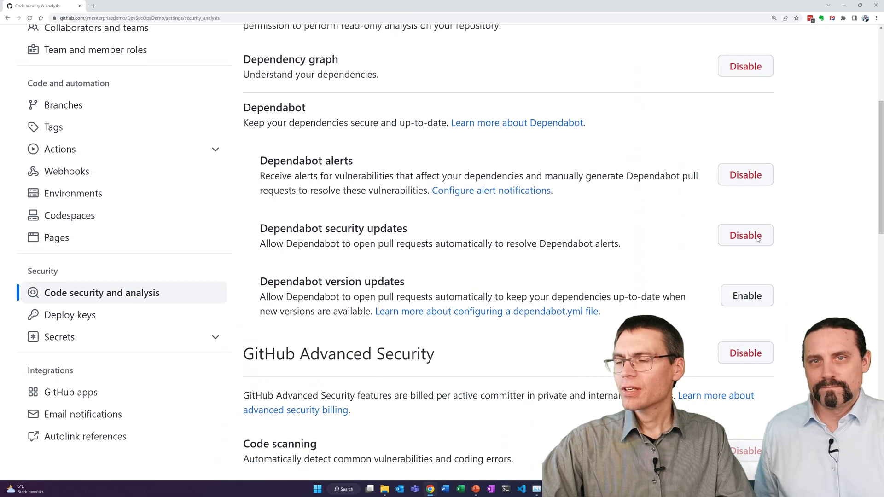
scroll("down", 3)
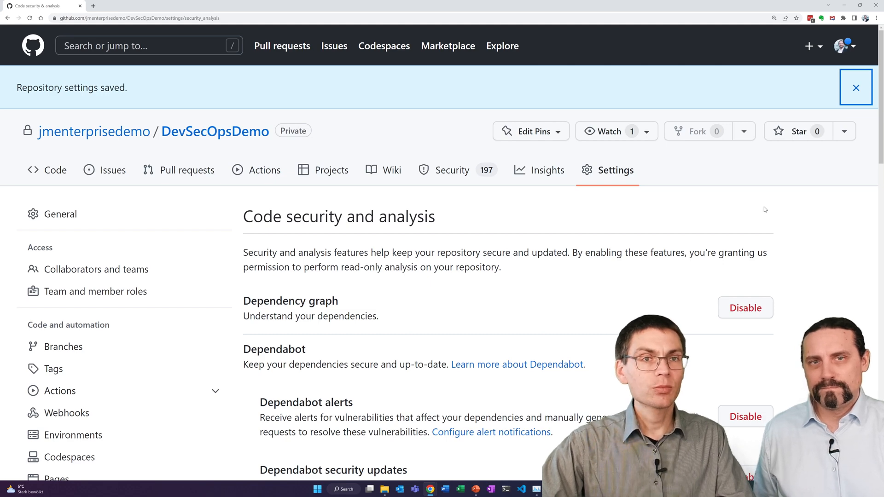
scroll("down", 3)
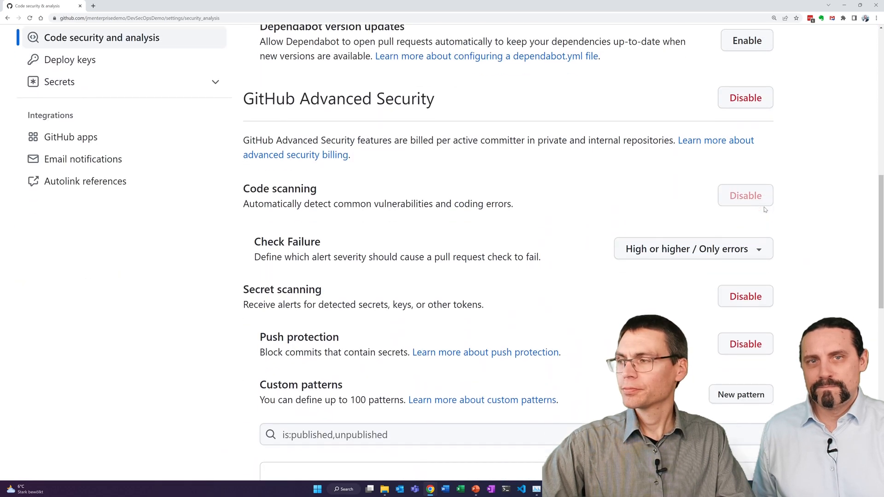
scroll("down", 3)
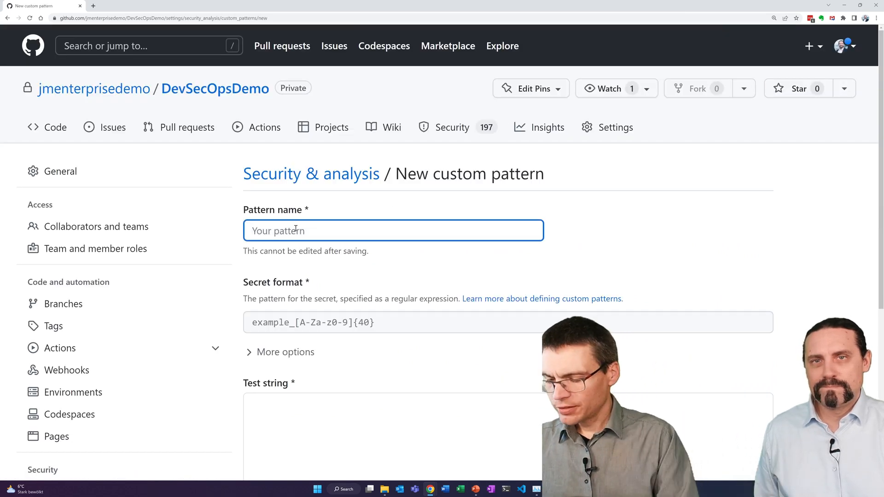
Name the custom pattern 'strange password' with secret format pwd_[A-z,0-9]+
type("strange")
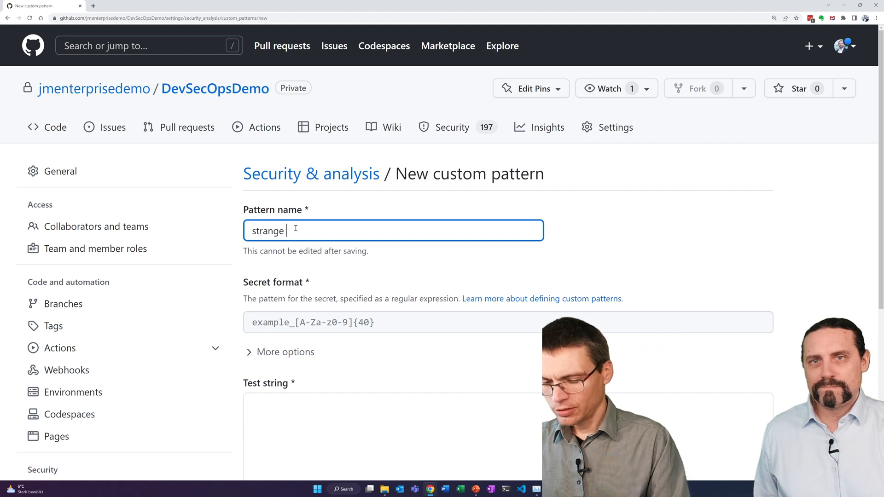
type("password")
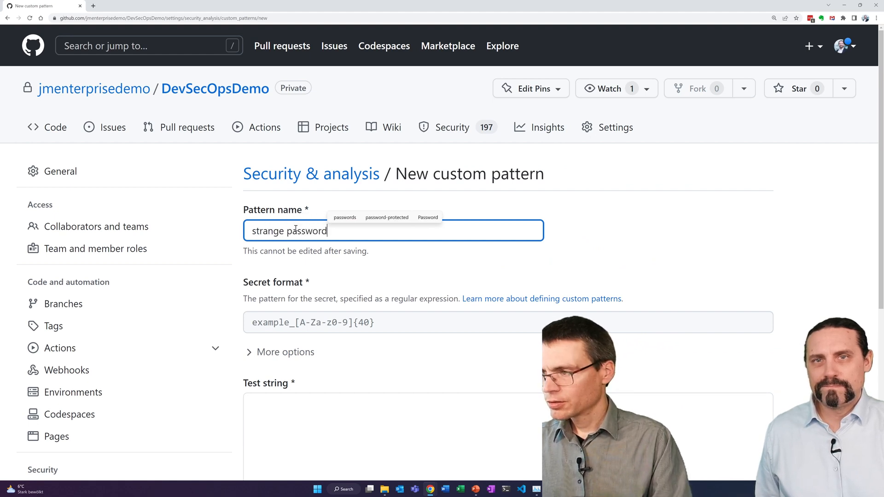
left_click(395, 322)
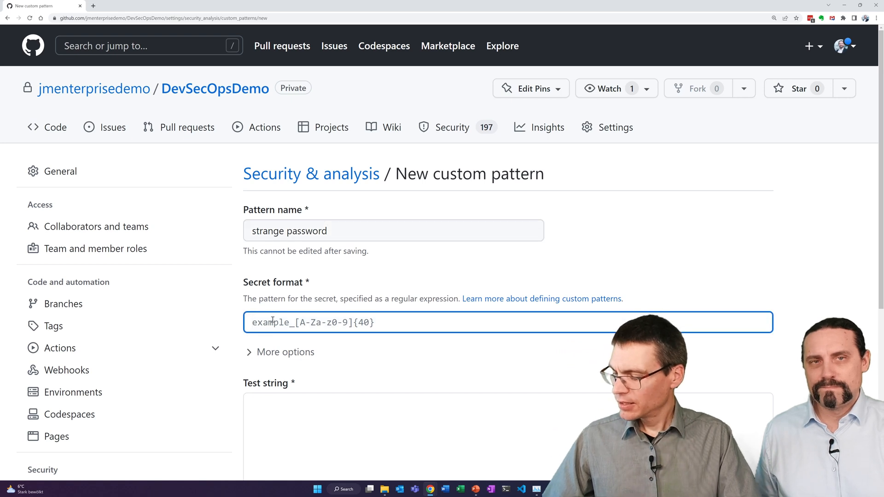
type("pwd_[A-z,0-9]+")
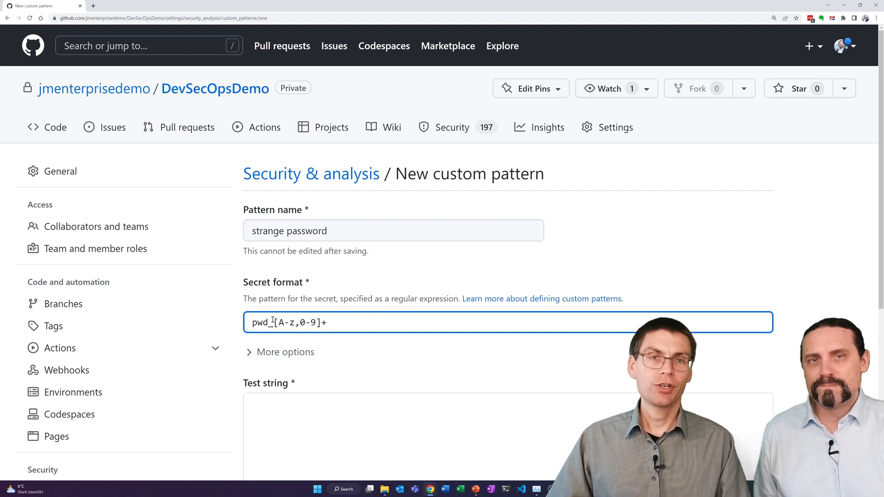
Enter pwd_Test22 as the pattern's test string
scroll("down", 3)
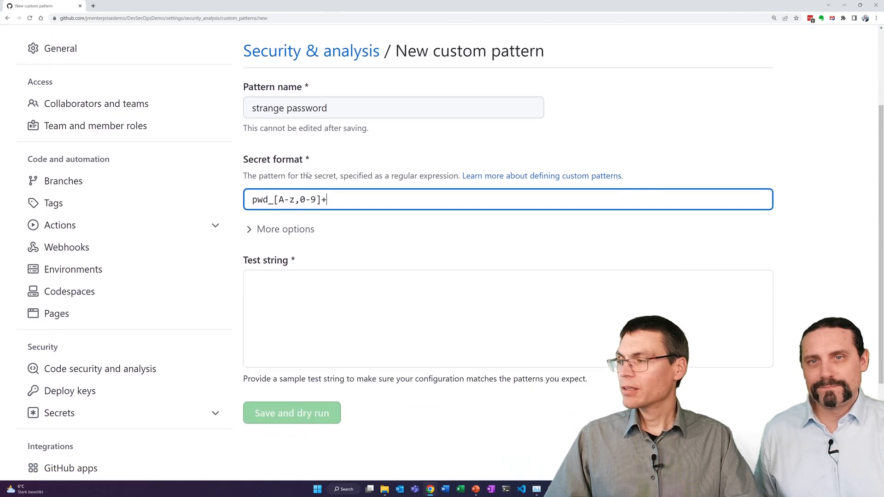
scroll("down", 3)
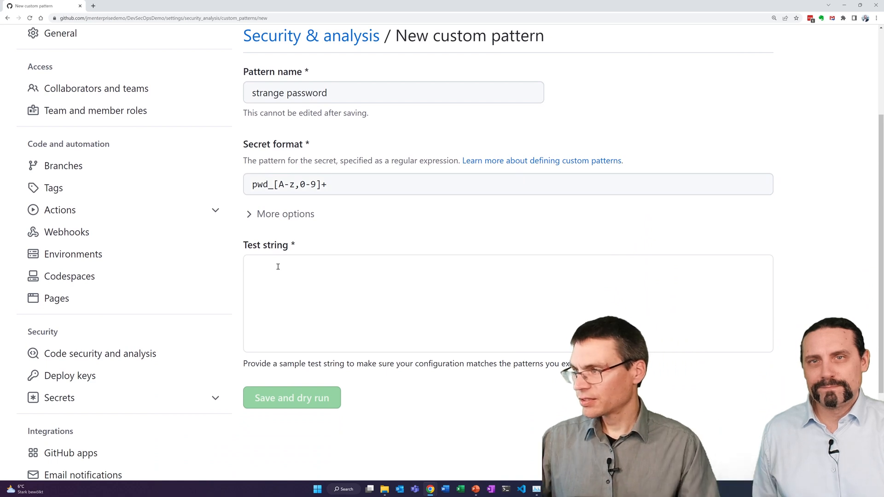
type("pwd")
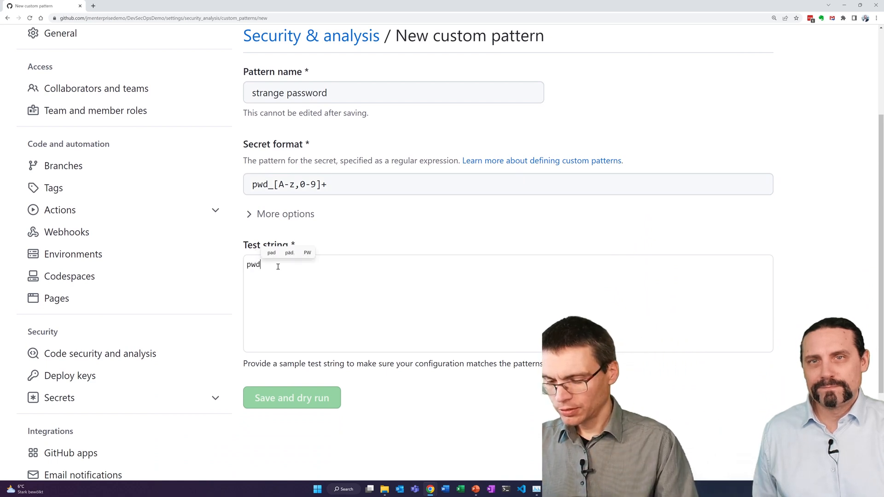
type("_Test22")
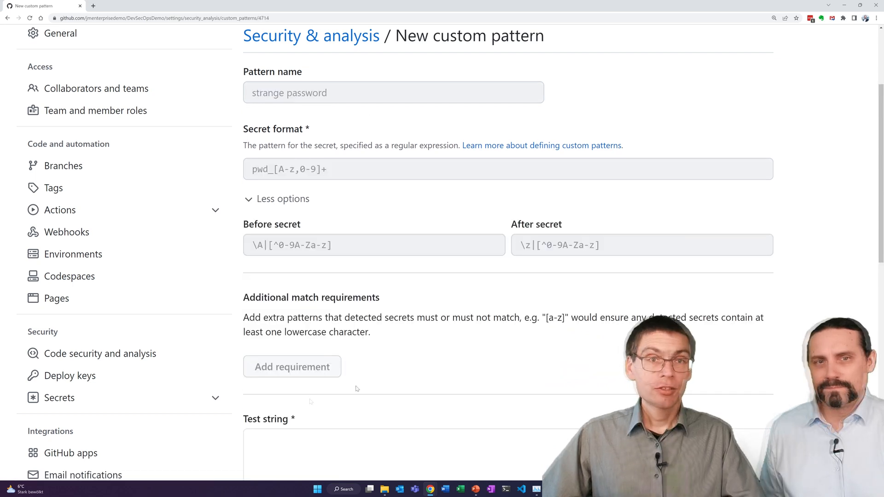
scroll("down", 3)
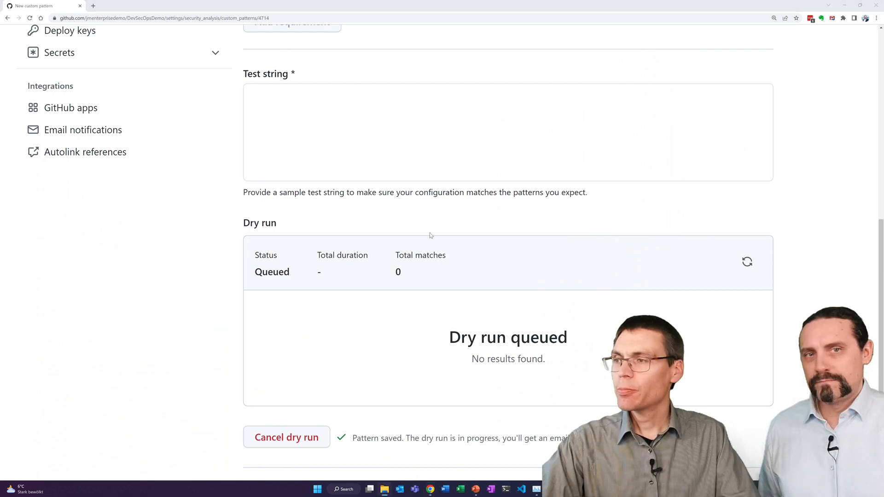
scroll("up", 3)
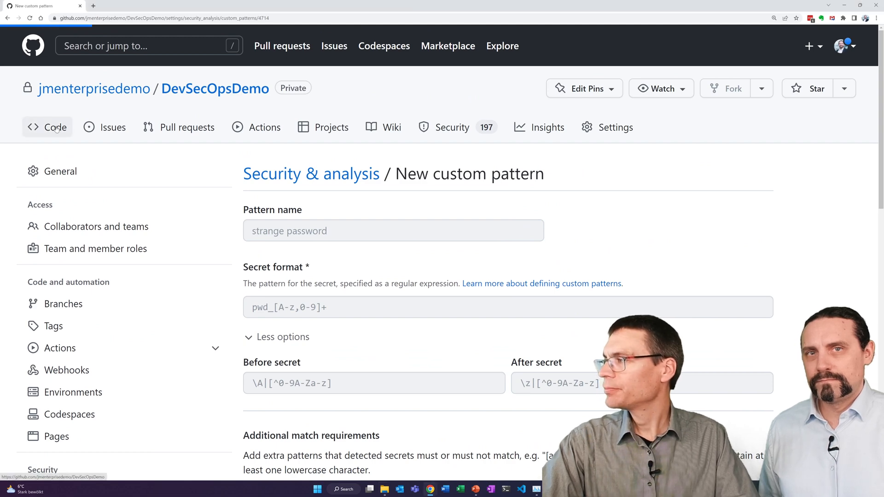
From the Code tab, browse src/main/java/com/example/demo/controller and open Controller.java
left_click(55, 127)
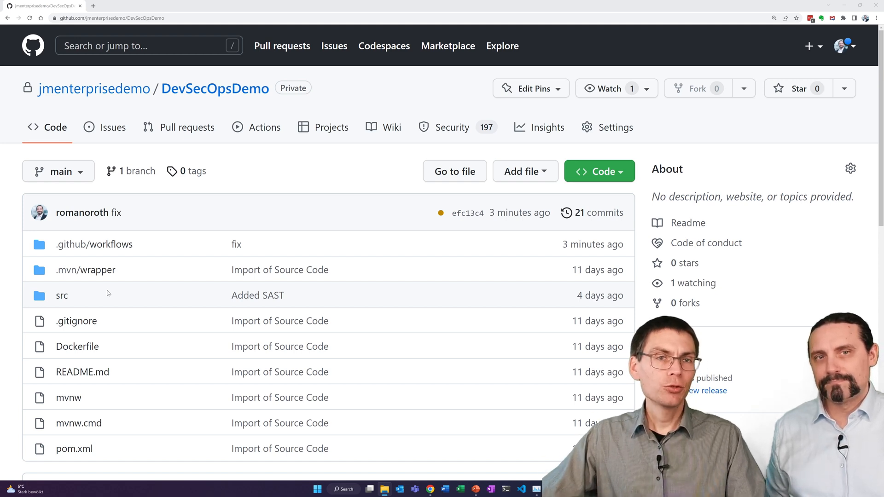
mouse_move(61, 295)
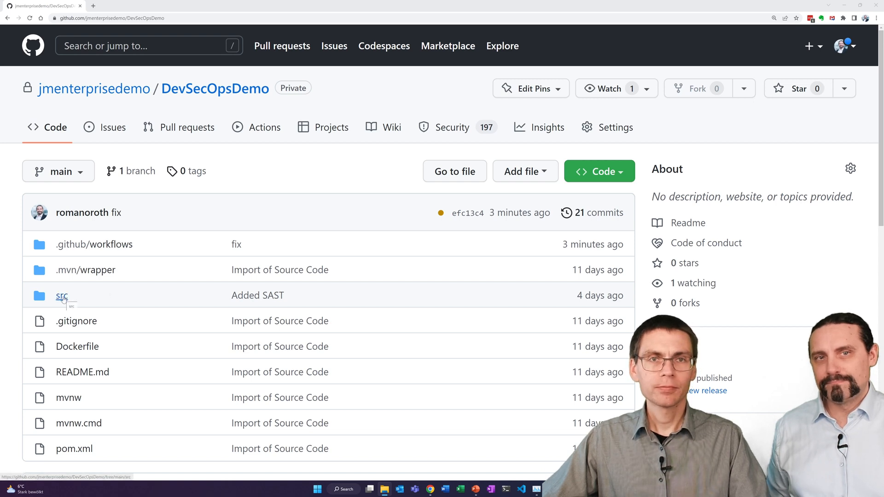
left_click(61, 296)
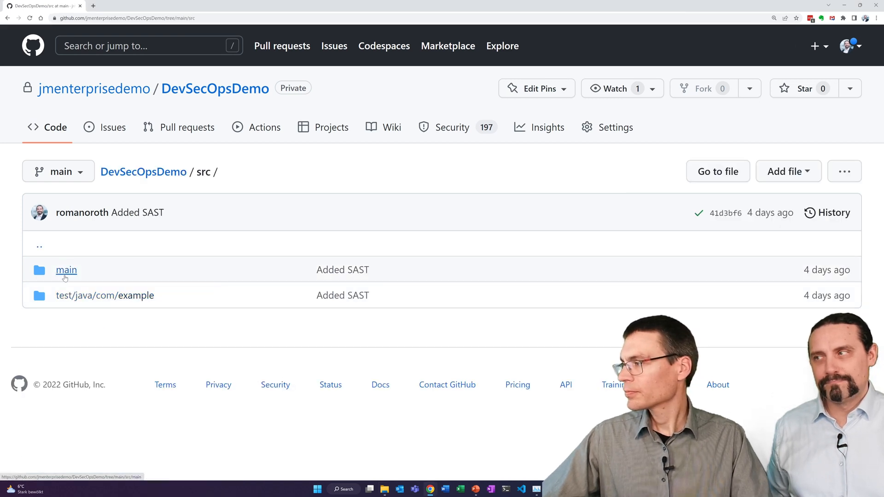
left_click(65, 270)
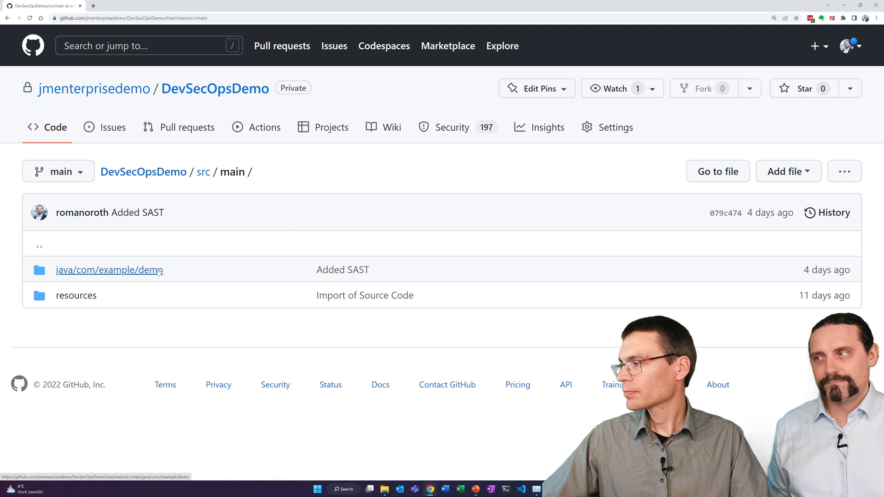
left_click(109, 269)
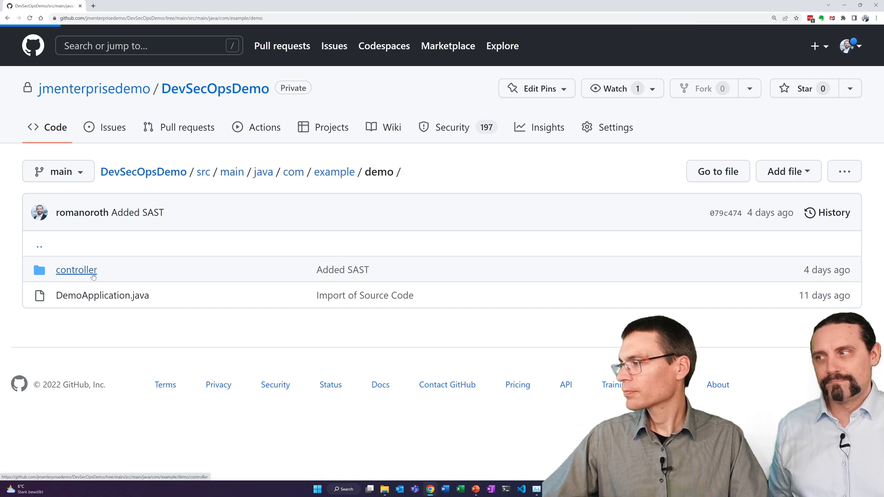
left_click(76, 270)
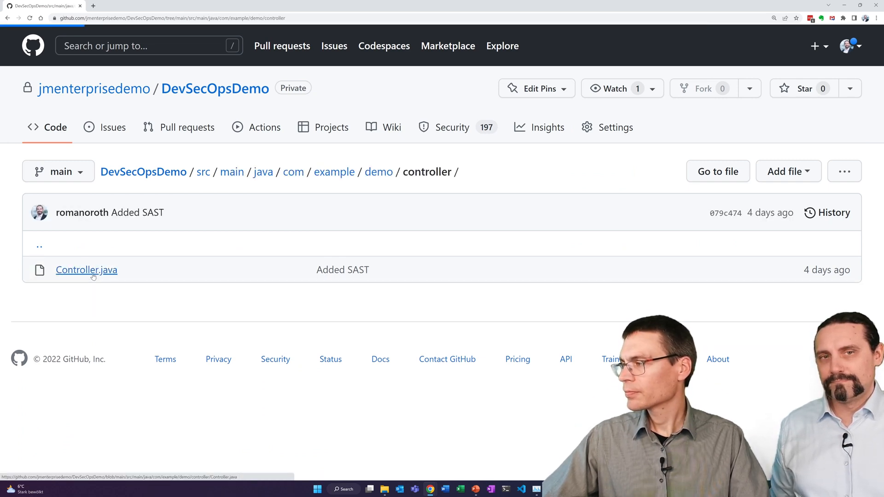
left_click(86, 270)
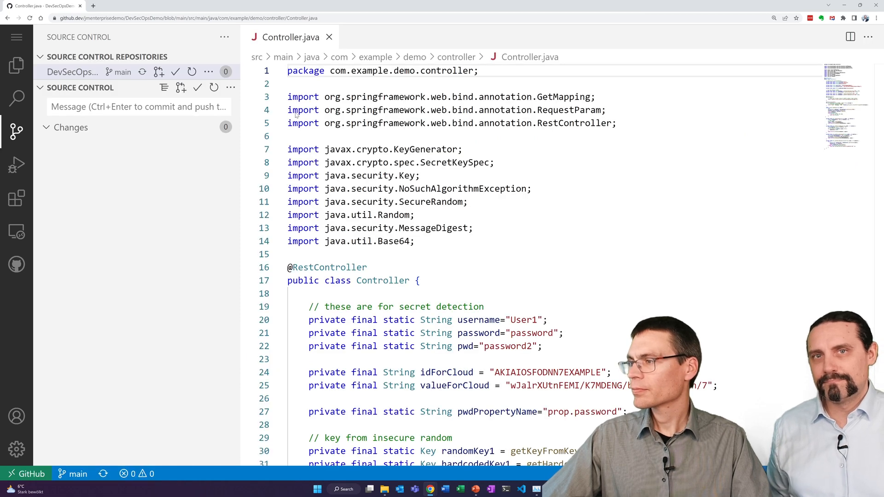
scroll("down", 3)
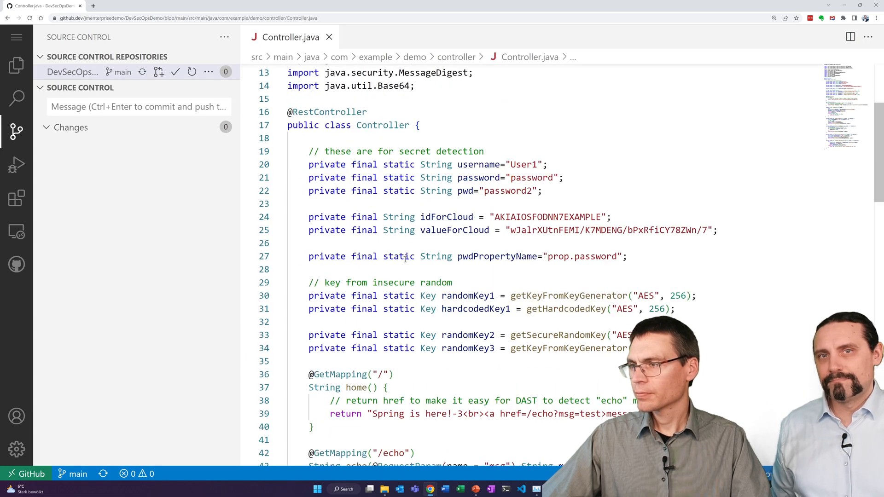
left_click(543, 191)
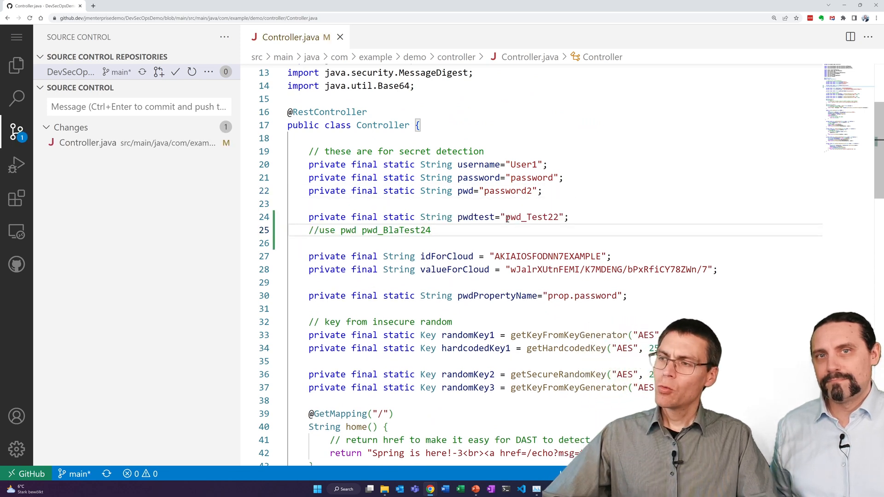
double_click(530, 216)
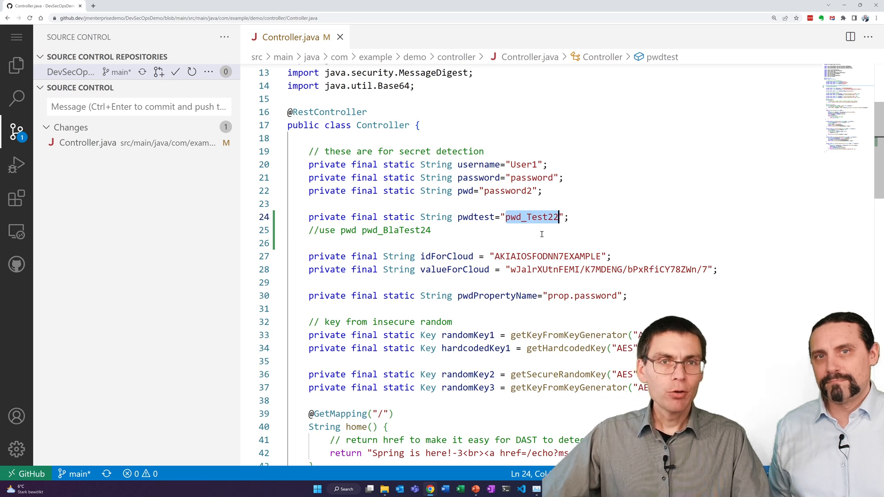
left_click(432, 231)
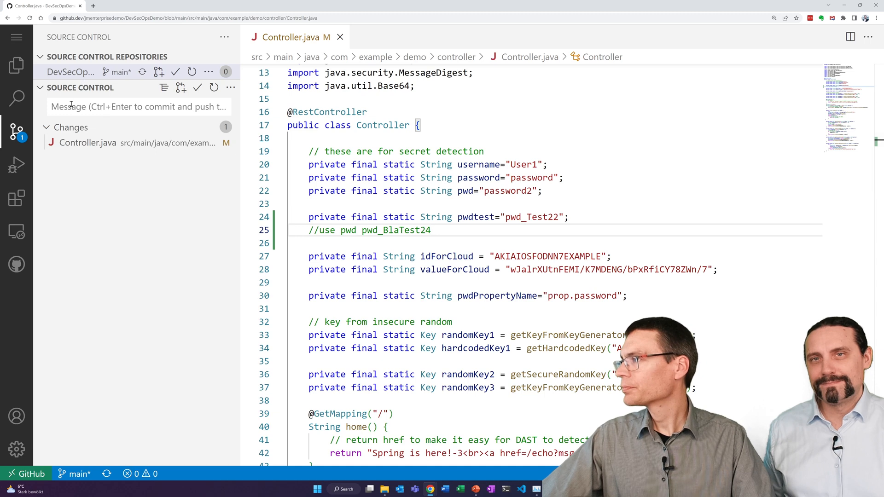
Commit the Controller.java change with the message 'added secrets'
type("ad")
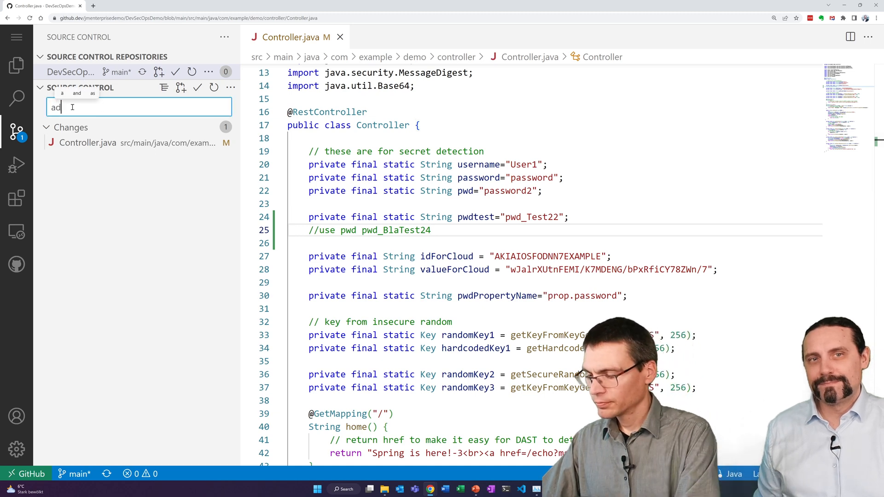
type("ded")
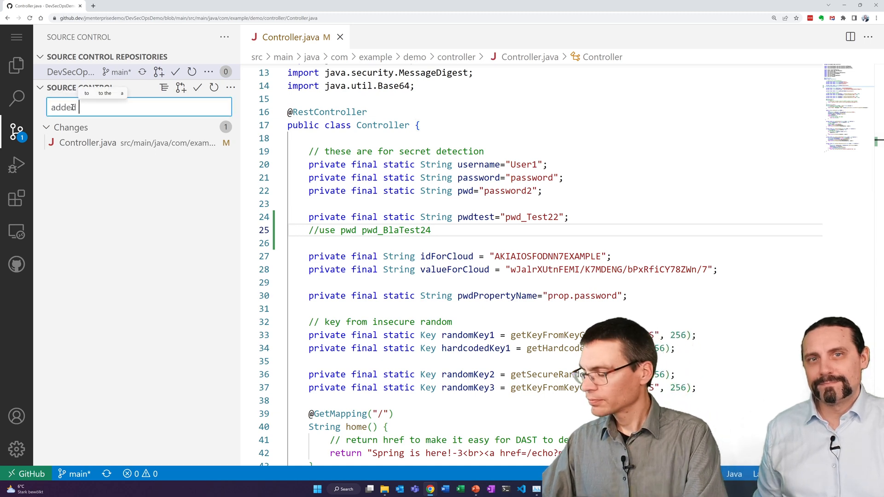
type("secrets")
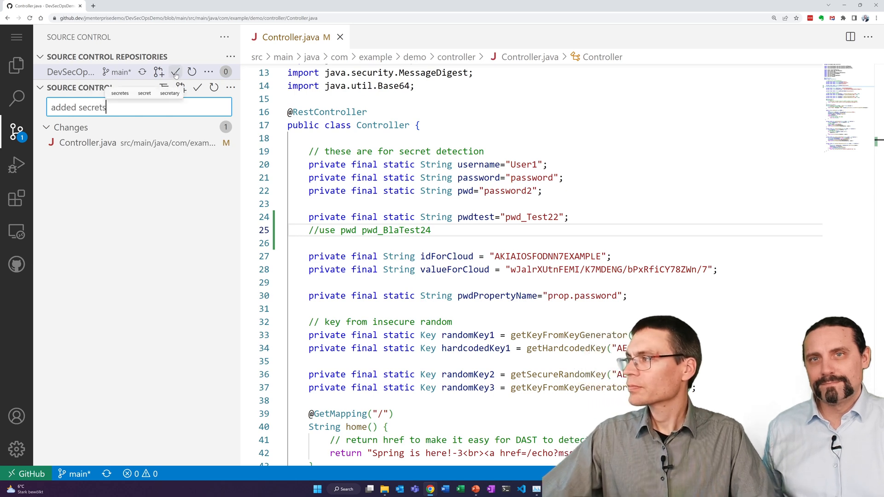
left_click(176, 72)
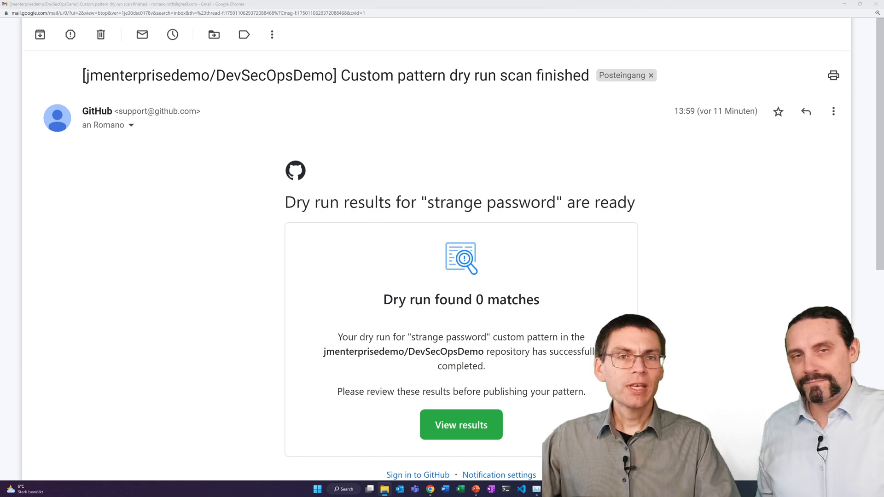
mouse_move(460, 424)
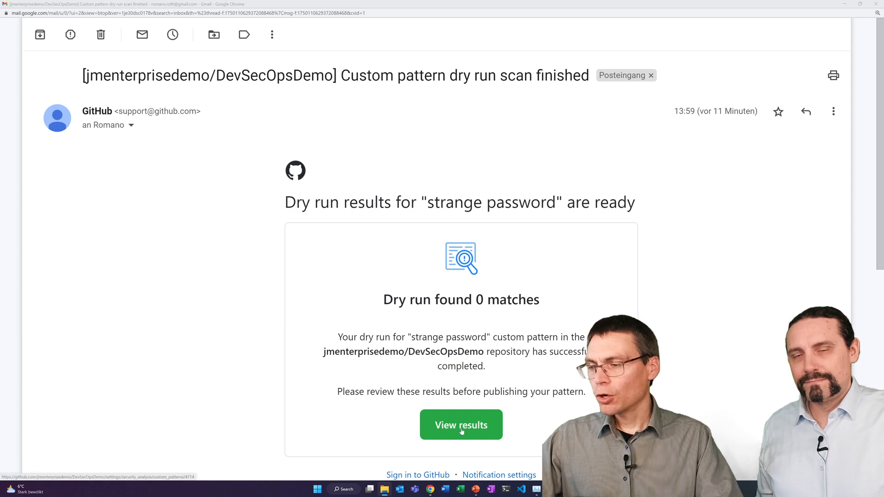
Open the dry run results from the 'Custom pattern dry run scan finished' email
left_click(460, 424)
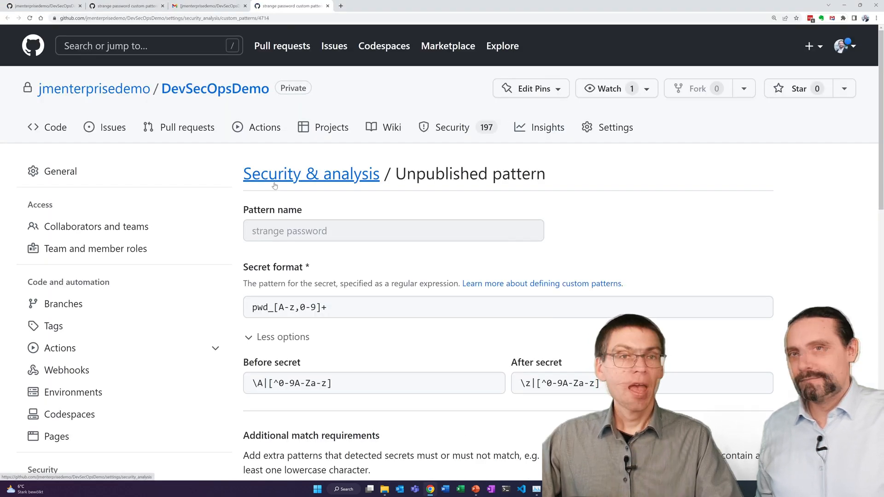
Publish the 'strange password' pattern and return to the DevSecOpsDemo code page
scroll("down", 3)
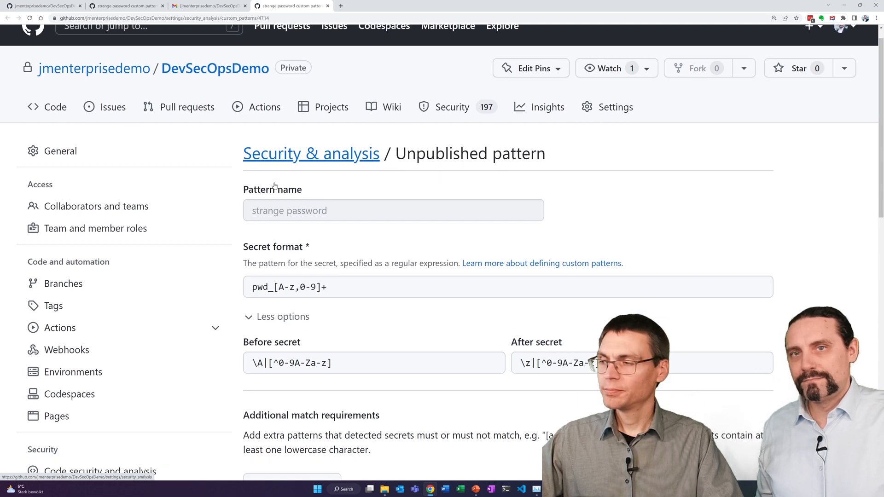
scroll("down", 3)
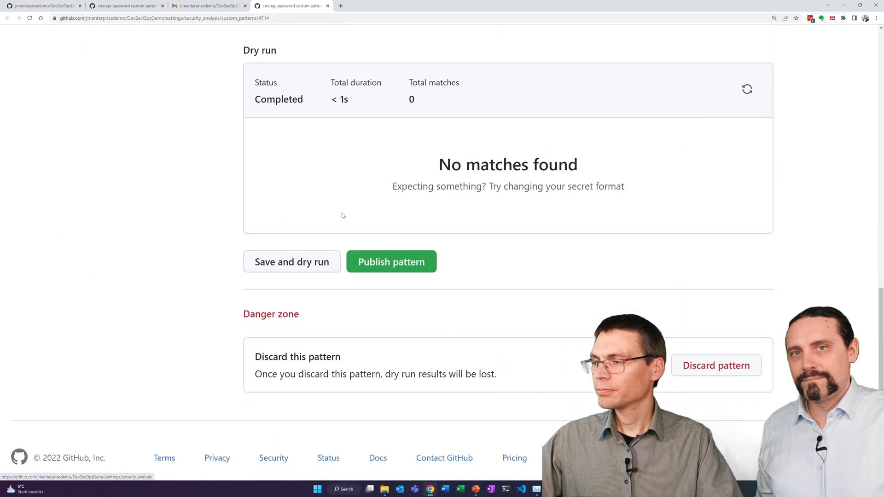
left_click(391, 262)
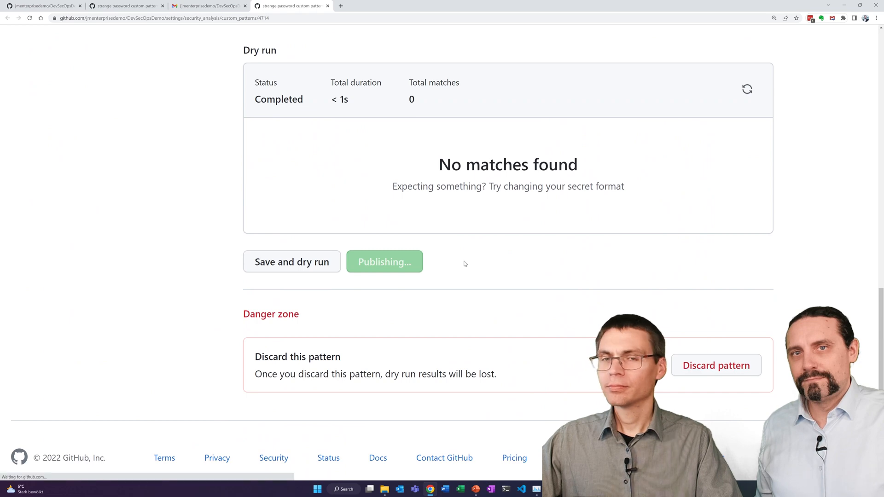
left_click(384, 261)
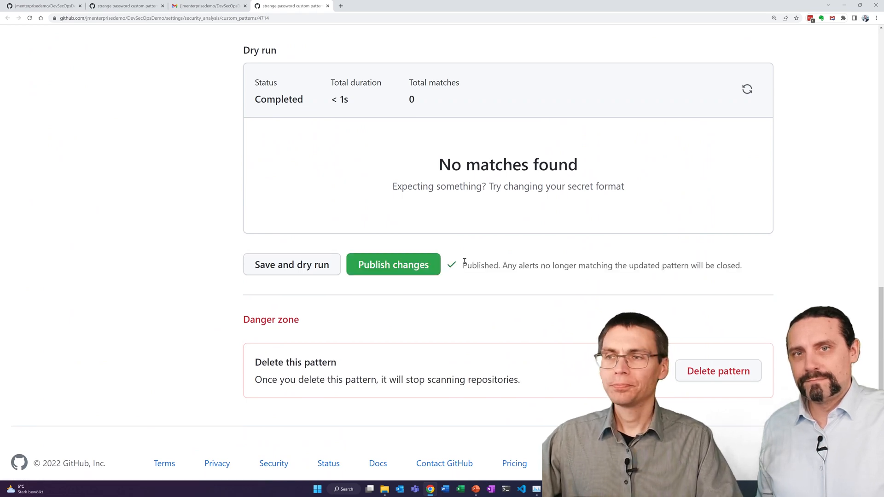
scroll("up", 3)
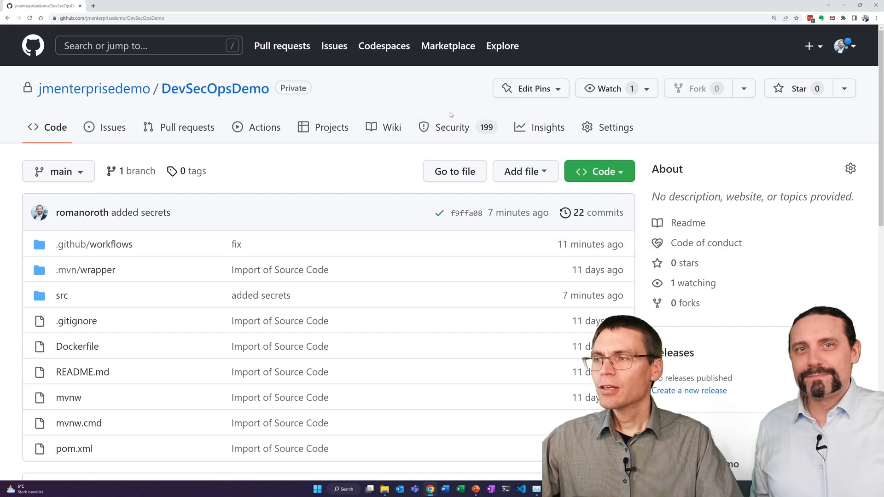
Open the Security tab and view DevSecOpsDemo's secret scanning alerts
left_click(452, 127)
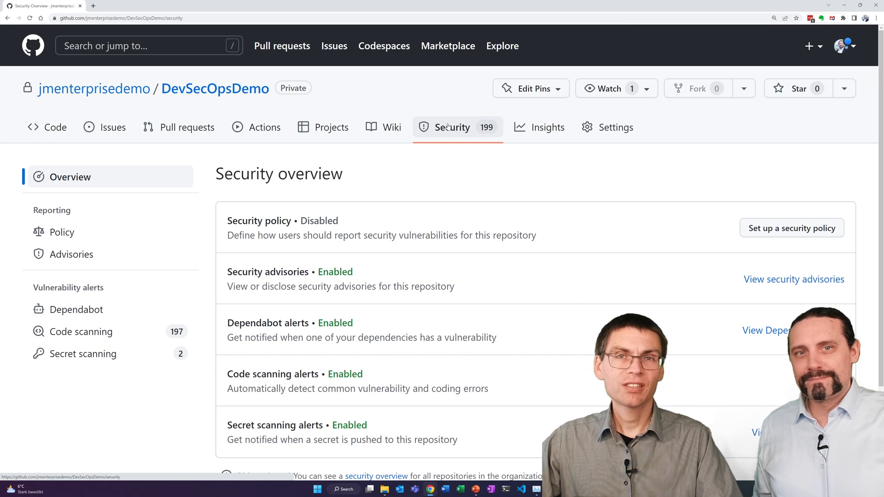
mouse_move(153, 143)
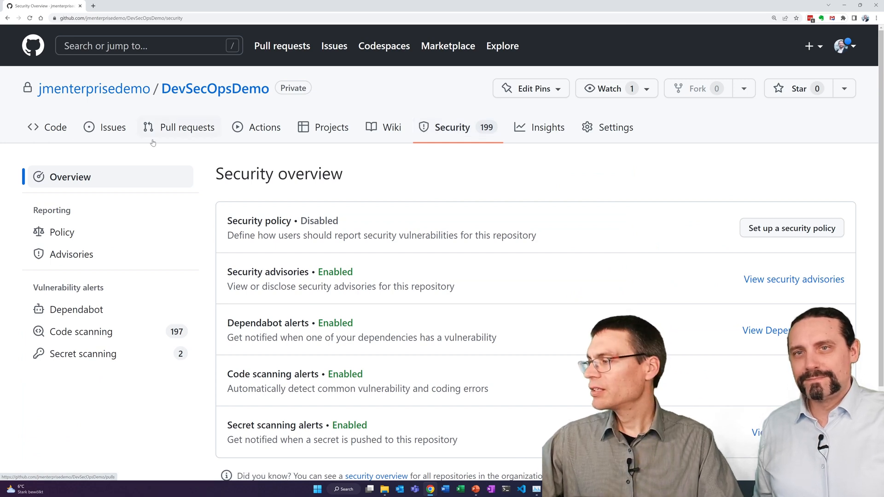
mouse_move(83, 354)
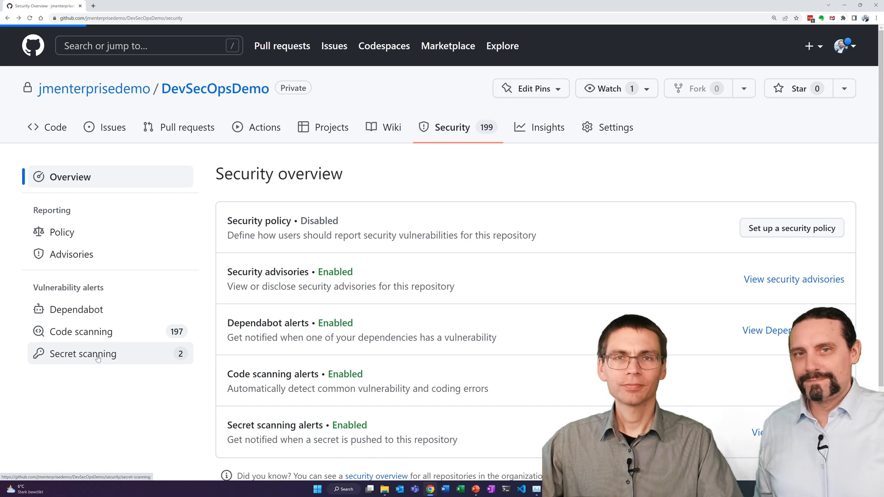
left_click(83, 354)
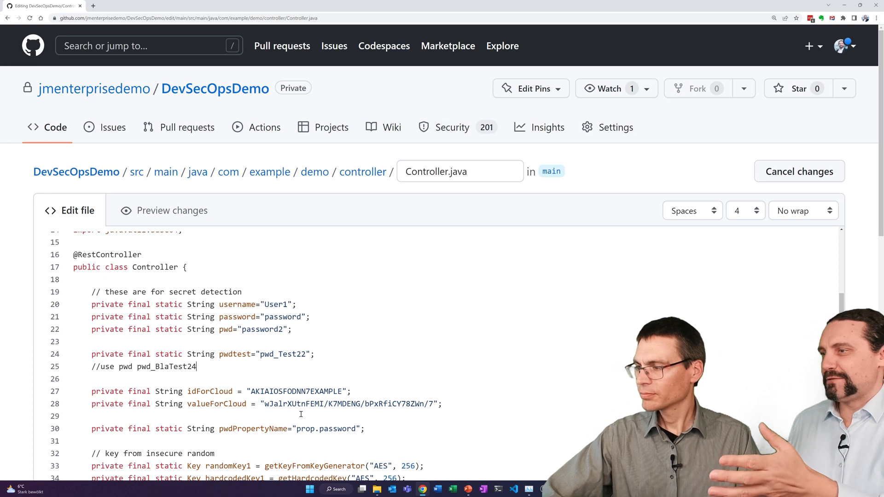
double_click(296, 392)
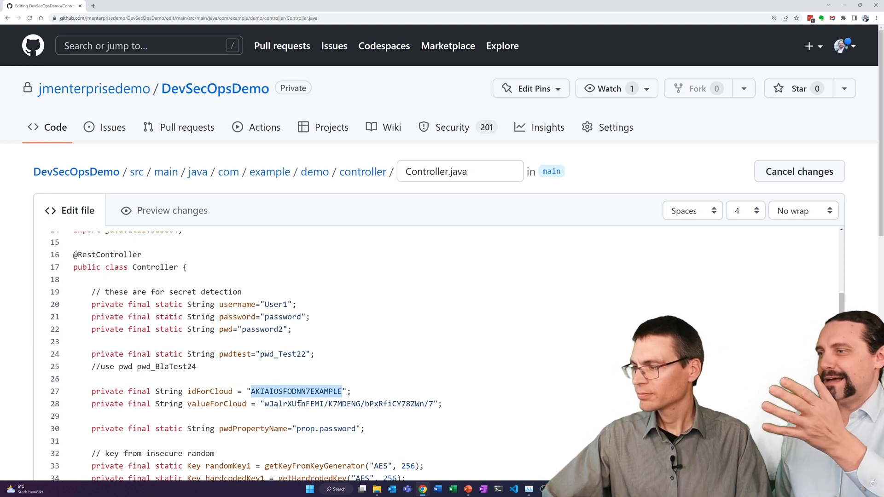
double_click(282, 317)
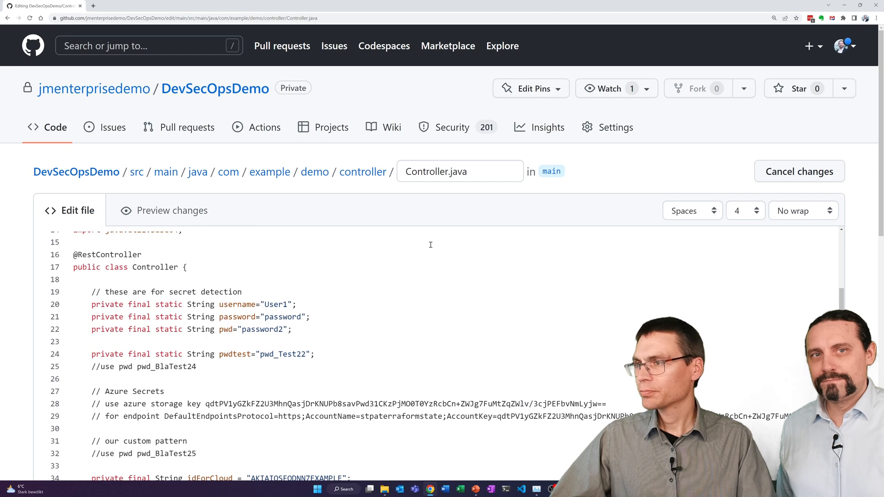
Commit the Controller.java edits to main with message 'azure secret + custom secret'
scroll("down", 3)
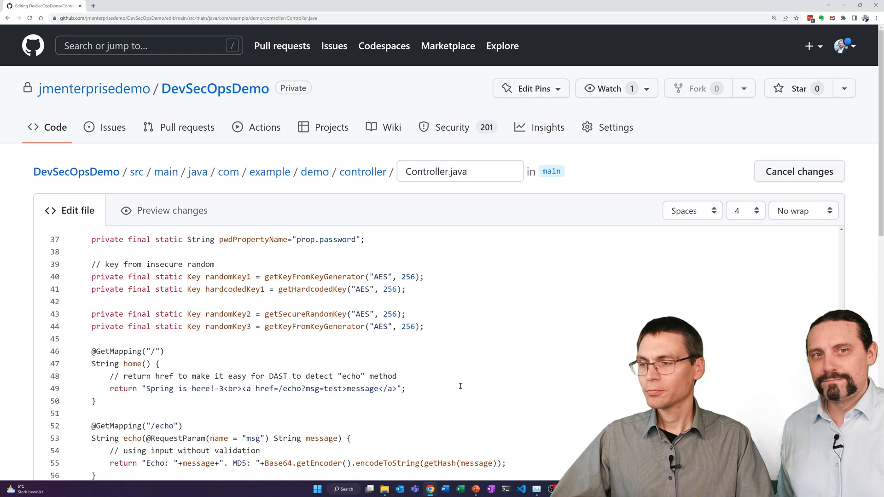
scroll("down", 3)
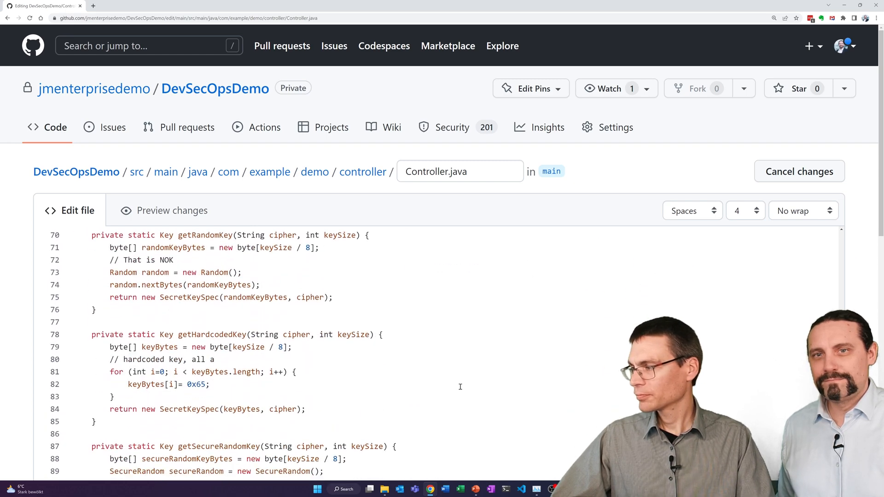
scroll("down", 3)
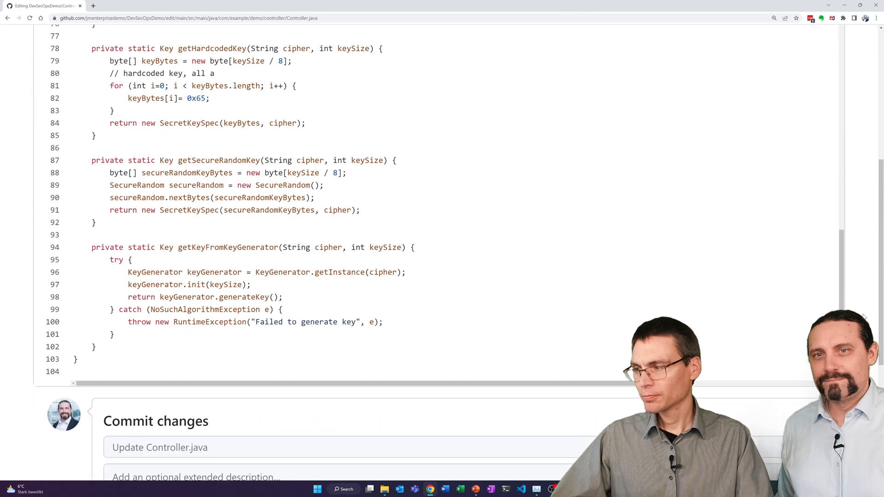
scroll("down", 3)
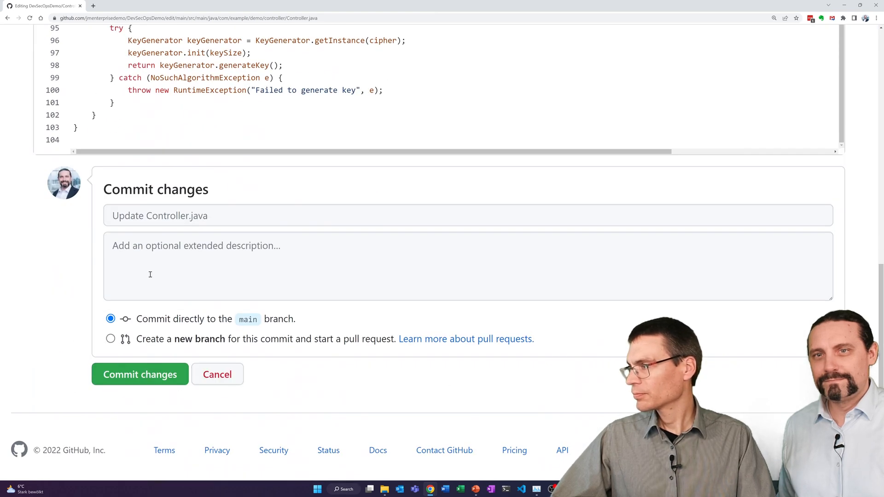
type("a")
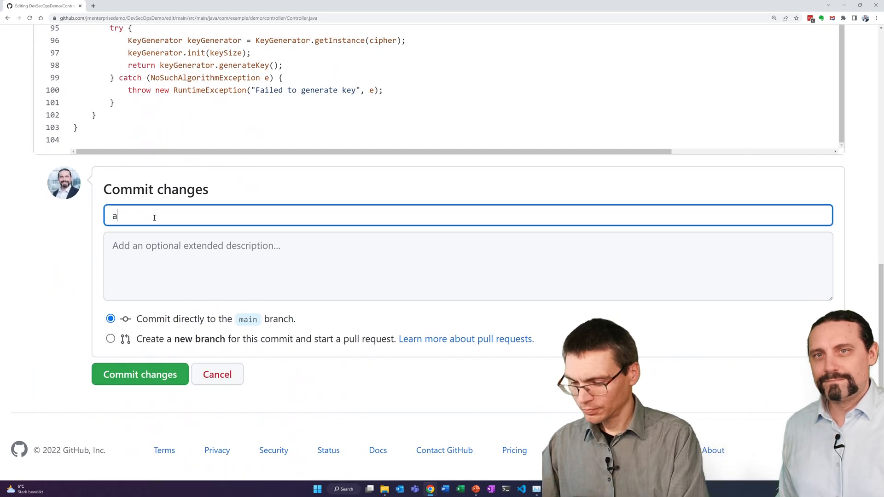
type("zure secret")
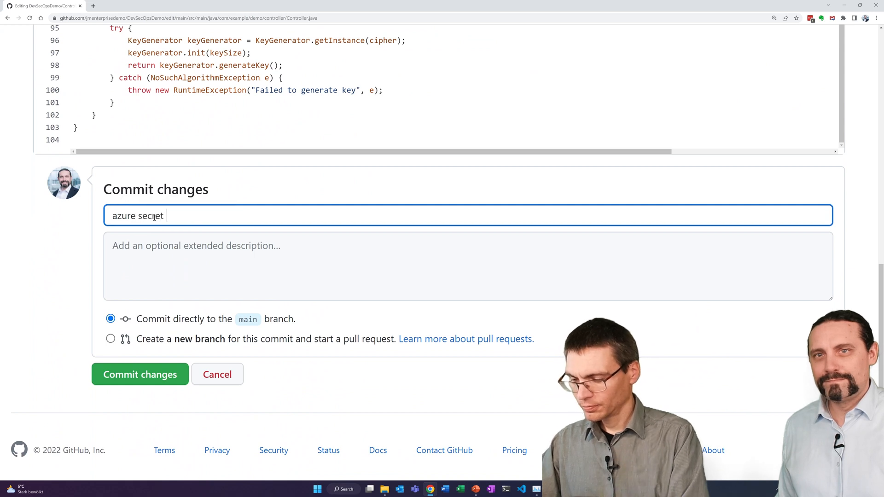
type("+ custom")
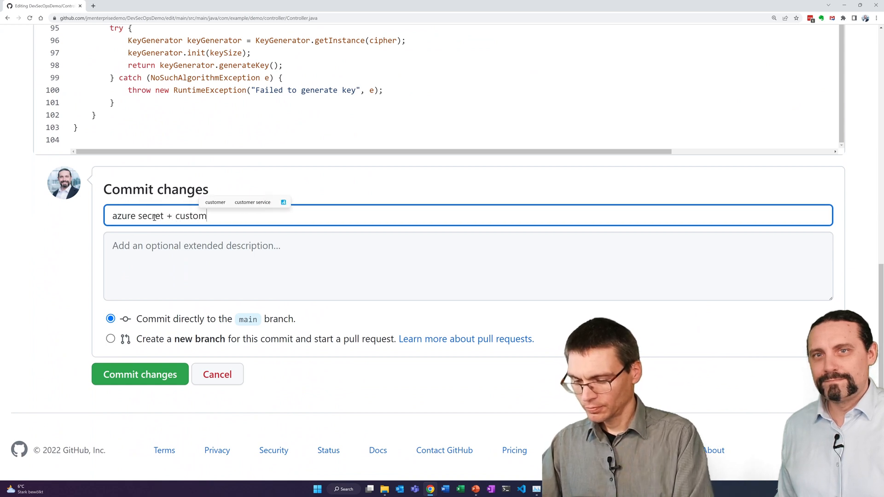
type("secret")
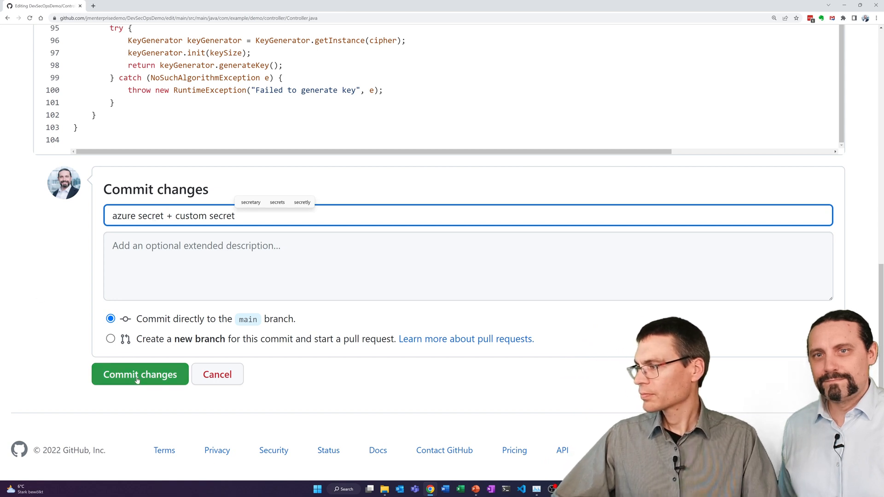
left_click(139, 375)
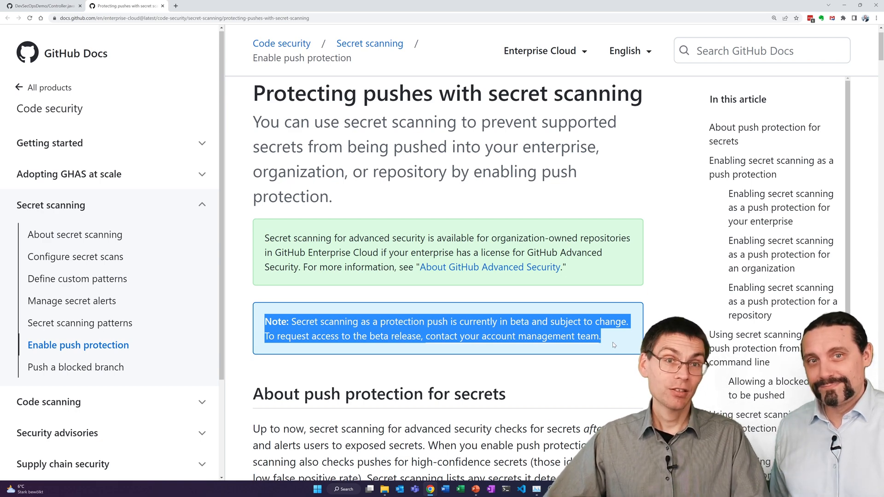
From DevSecOpsDemo's secret scanning alerts, open the Azure Storage Account Access Key alert #4
left_click(42, 5)
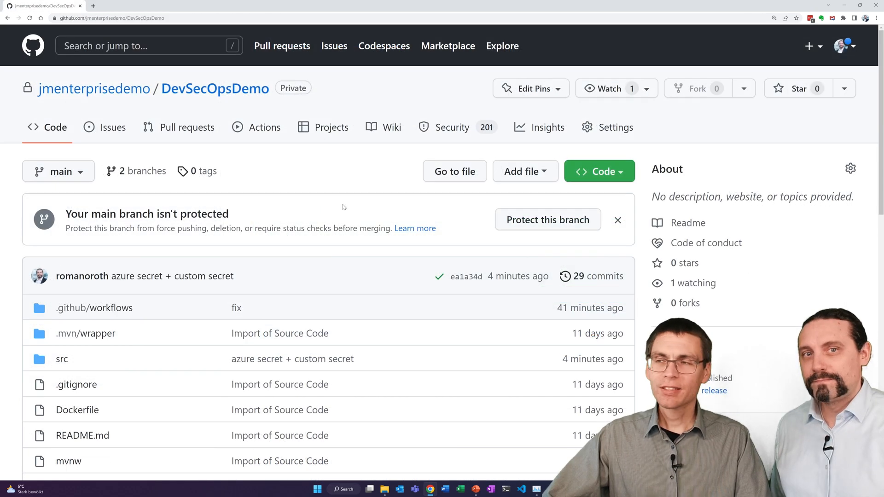
left_click(452, 127)
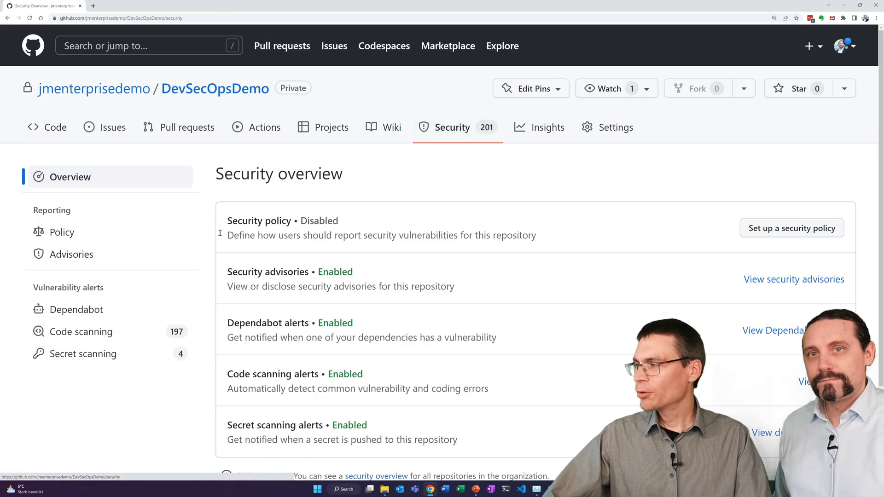
left_click(83, 353)
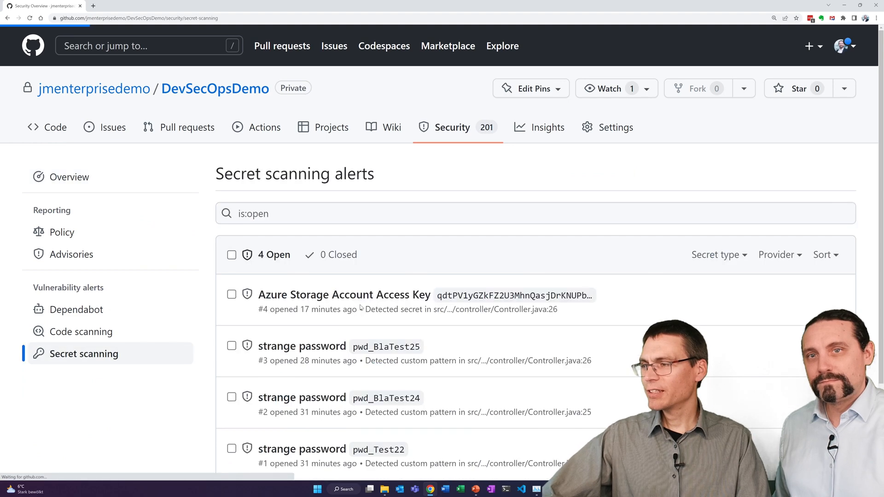
scroll("down", 3)
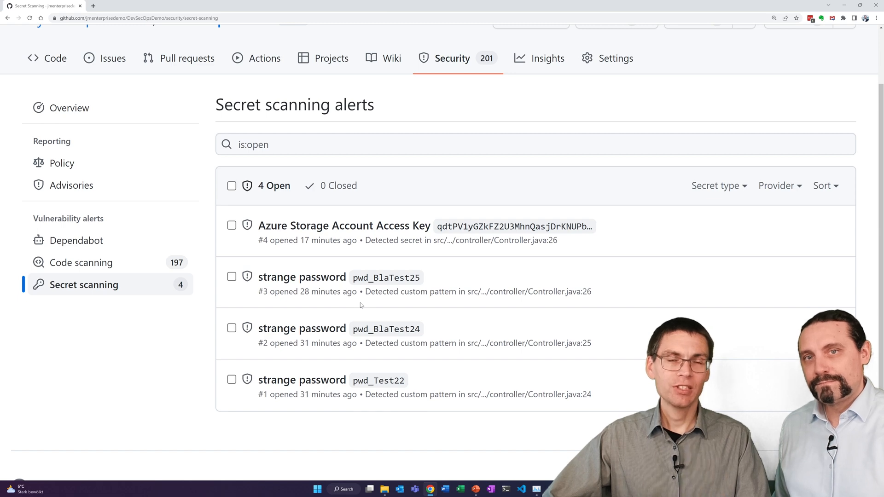
left_click(344, 226)
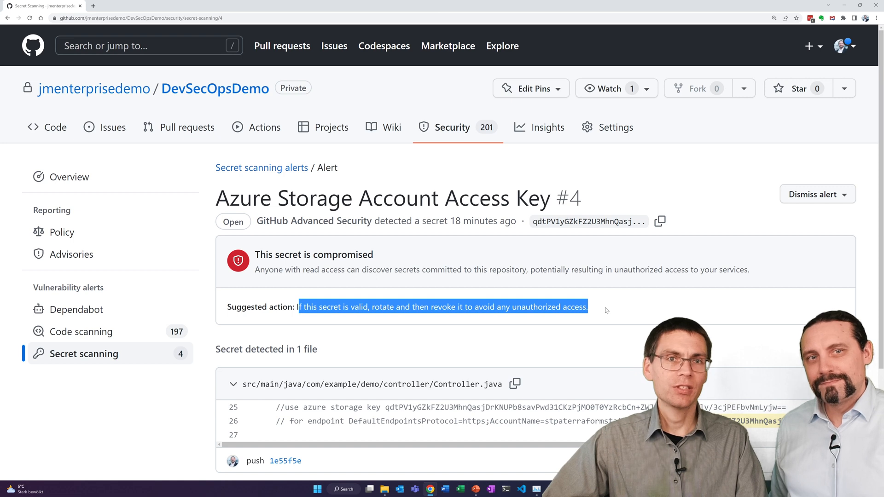
mouse_move(439, 264)
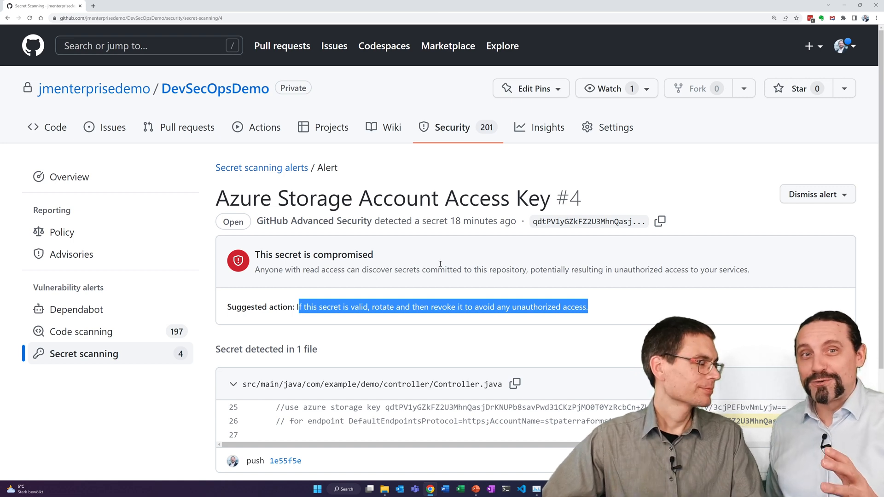